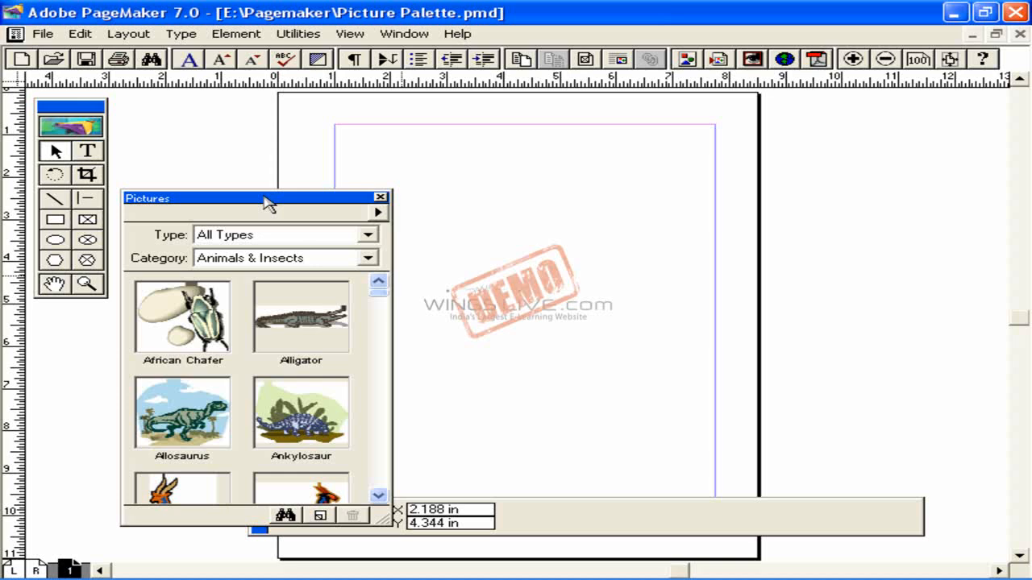
mouse_move(377, 303)
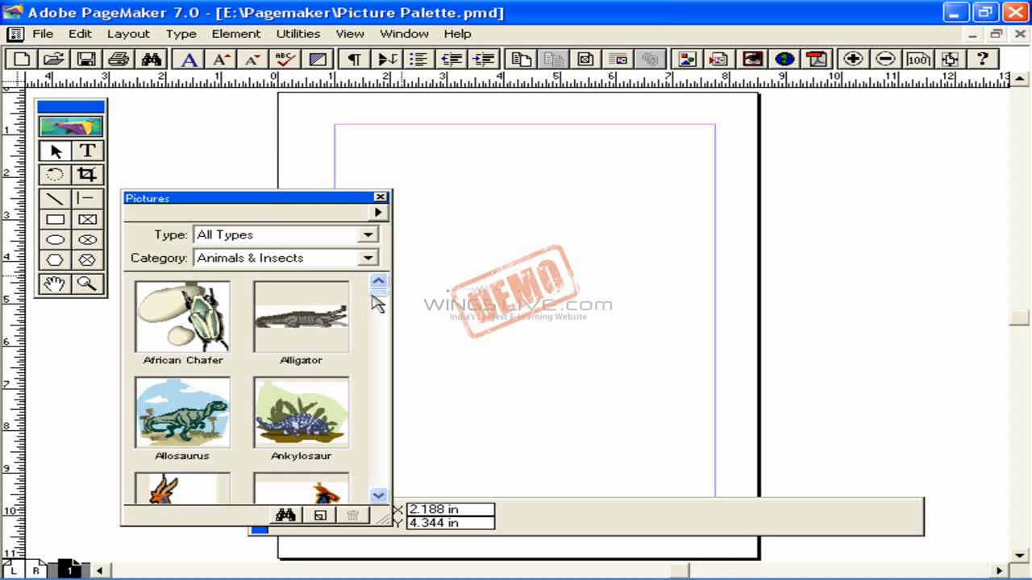
mouse_move(386, 300)
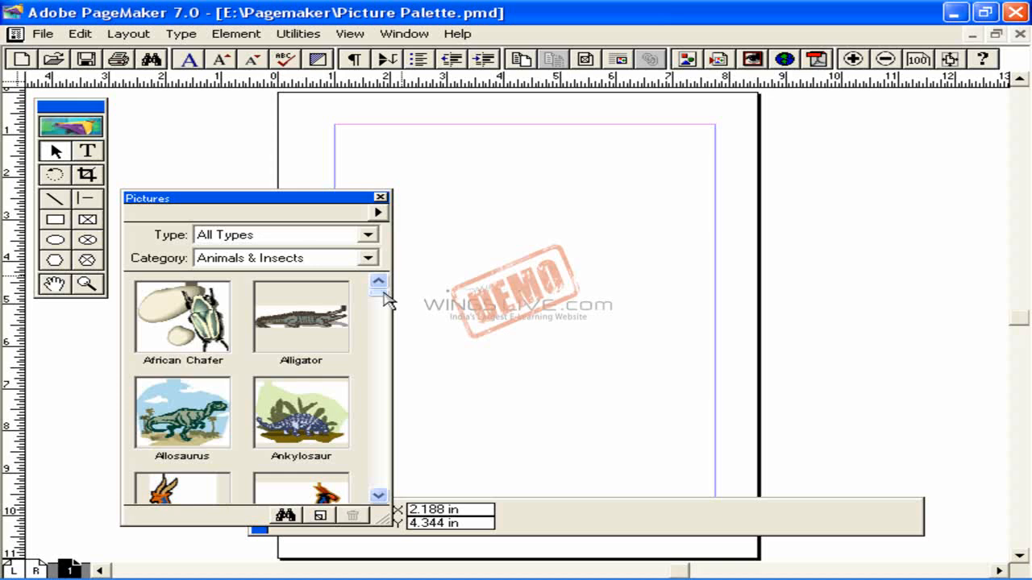